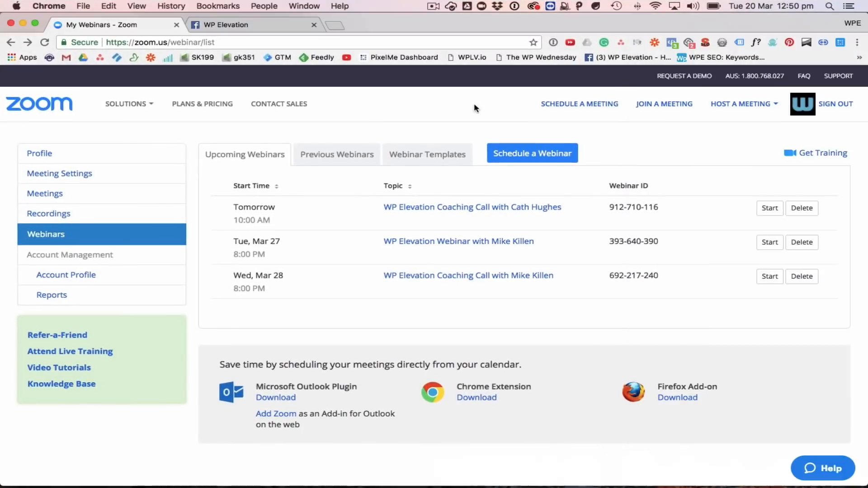
mouse_move(408, 125)
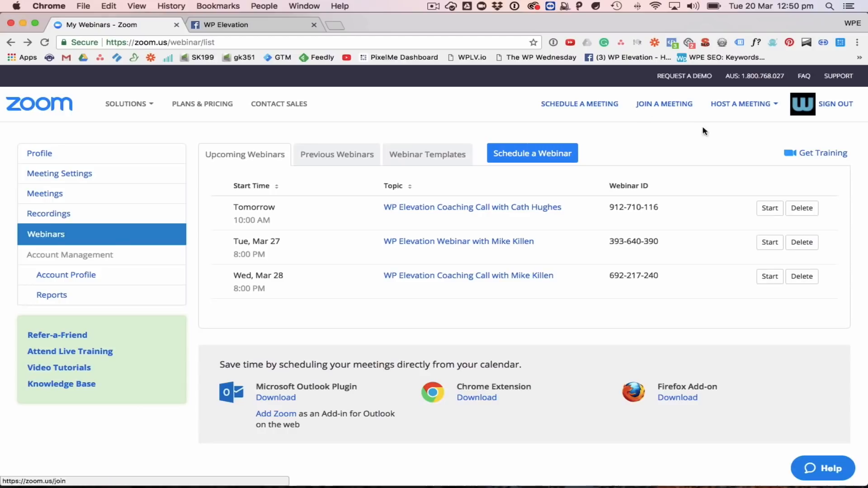
Step: Start scheduling a new webinar with the topic 'Rays Epic Webinar'
left_click(743, 103)
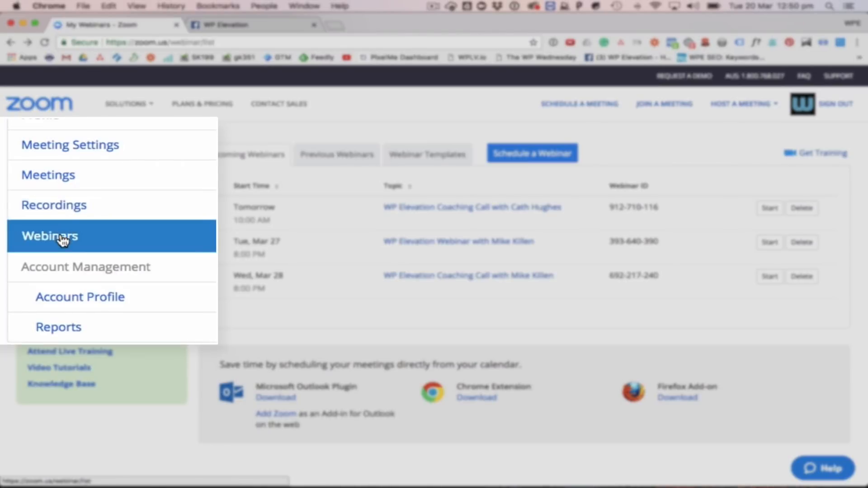
left_click(48, 236)
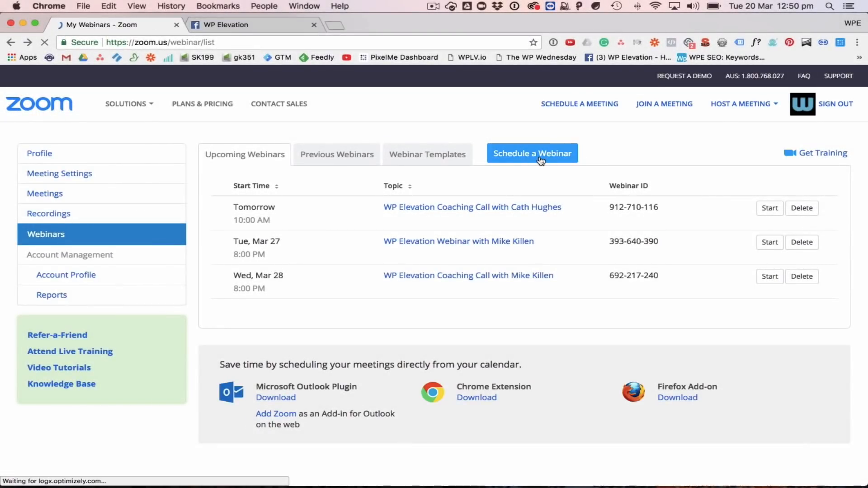
left_click(531, 153)
type("Rs")
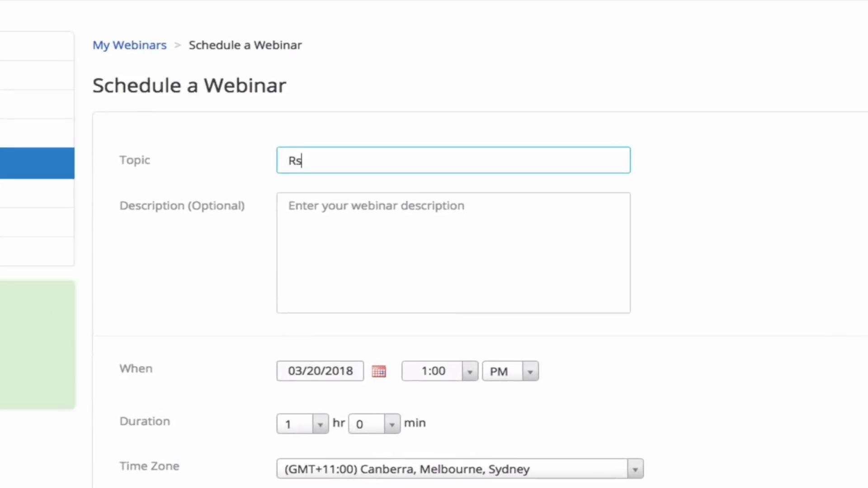
type("ays")
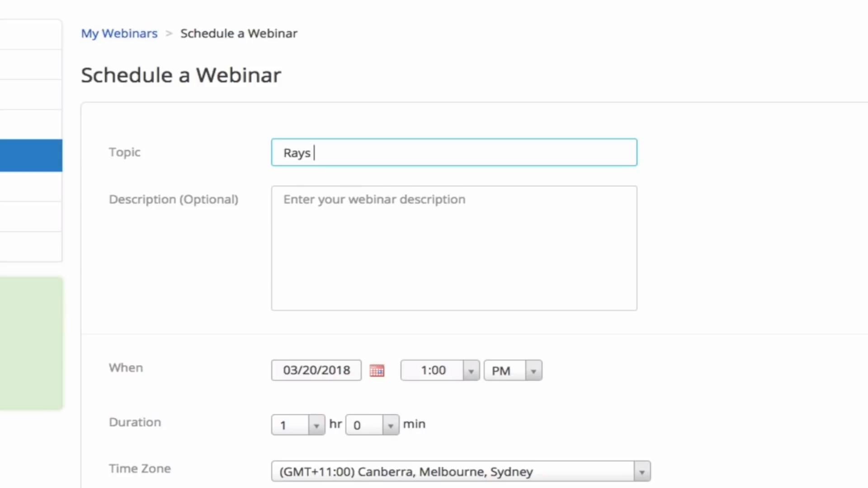
type("Epic Webinar")
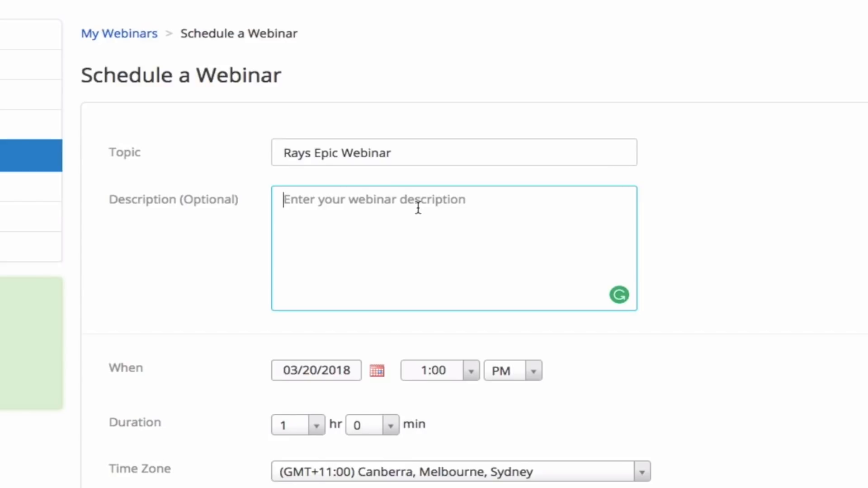
Step: Review the webinar's date, time, duration, Q&A and cloud recording settings
scroll("down", 3)
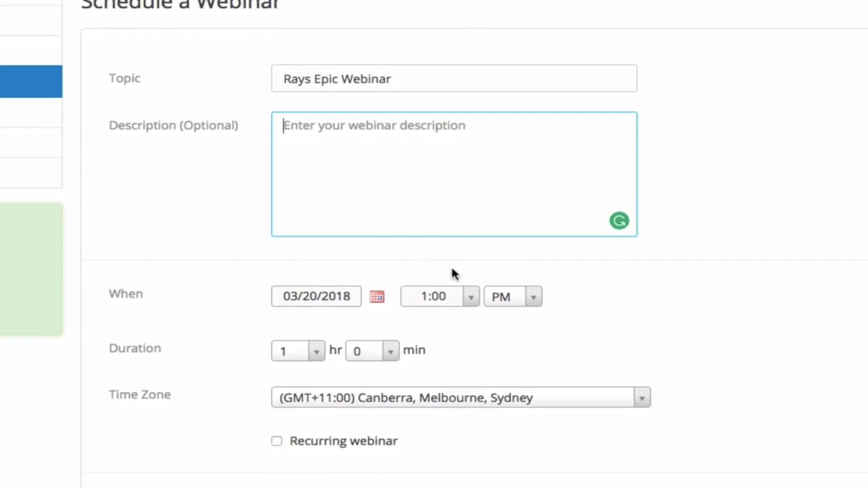
scroll("down", 3)
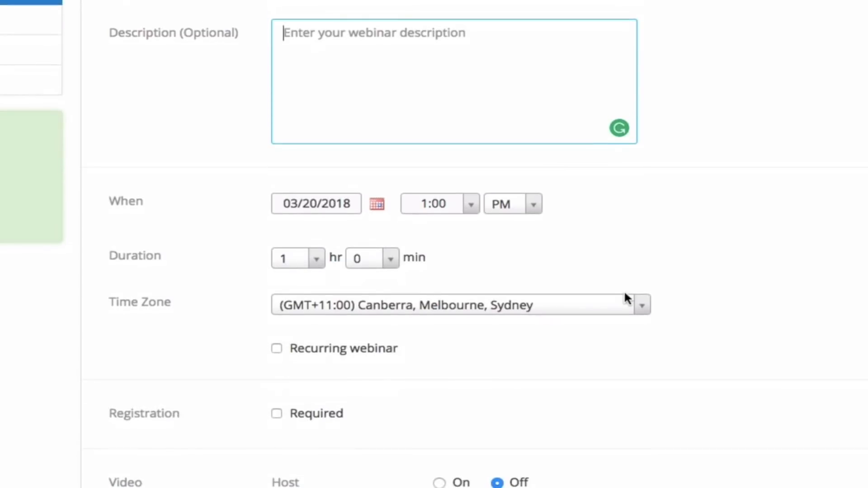
mouse_move(736, 340)
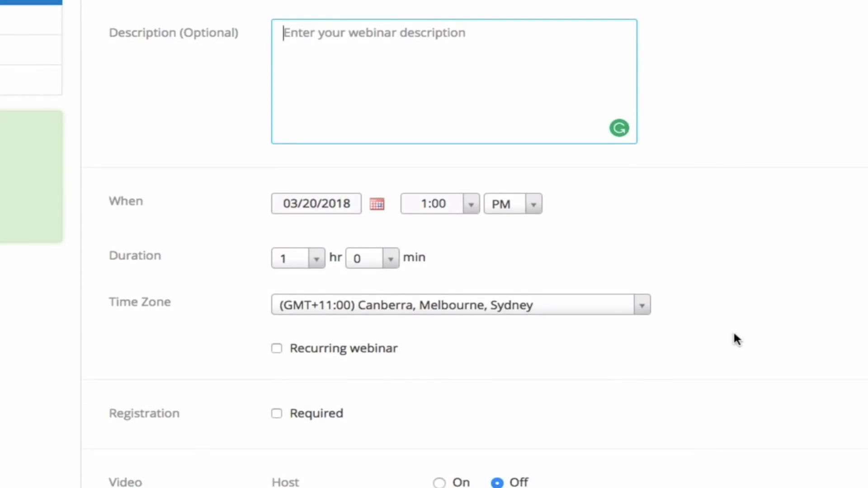
scroll("down", 3)
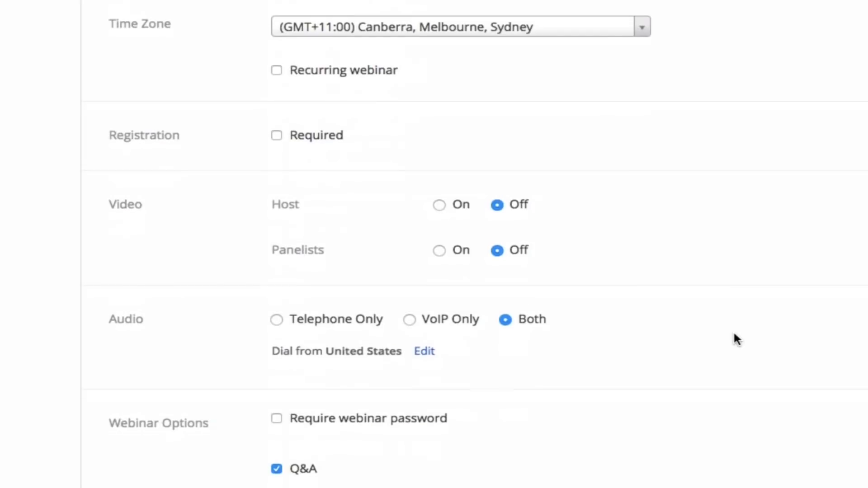
mouse_move(474, 157)
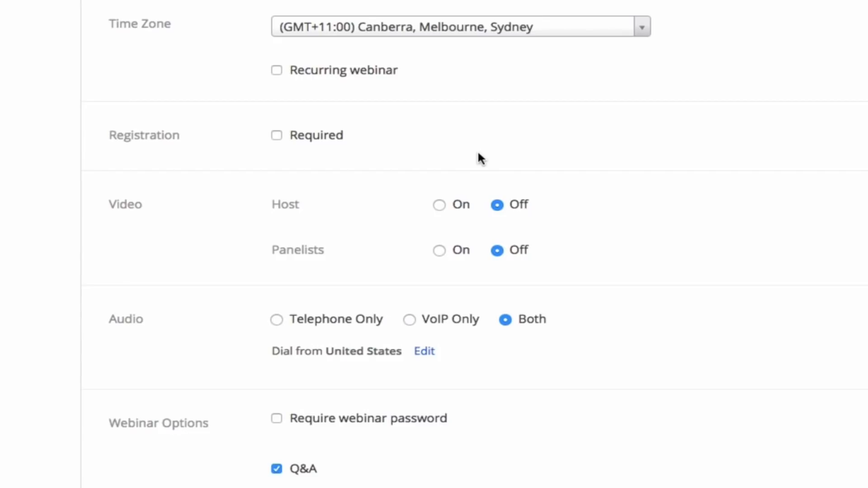
scroll("down", 3)
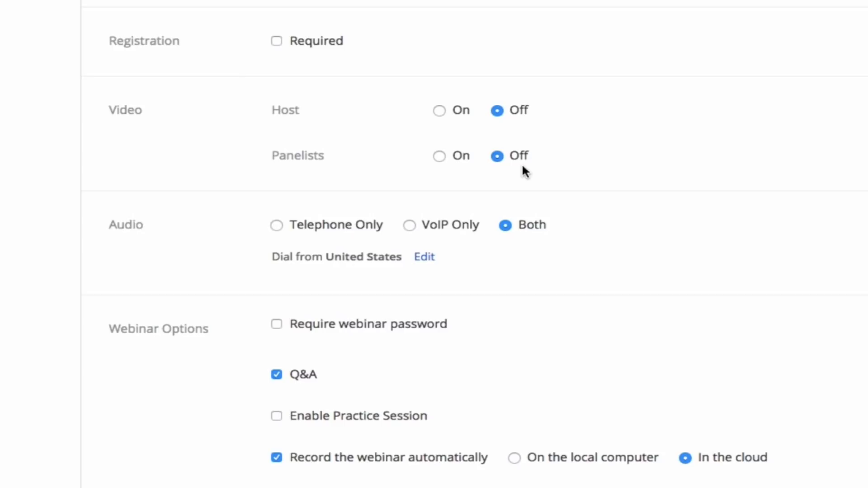
scroll("down", 3)
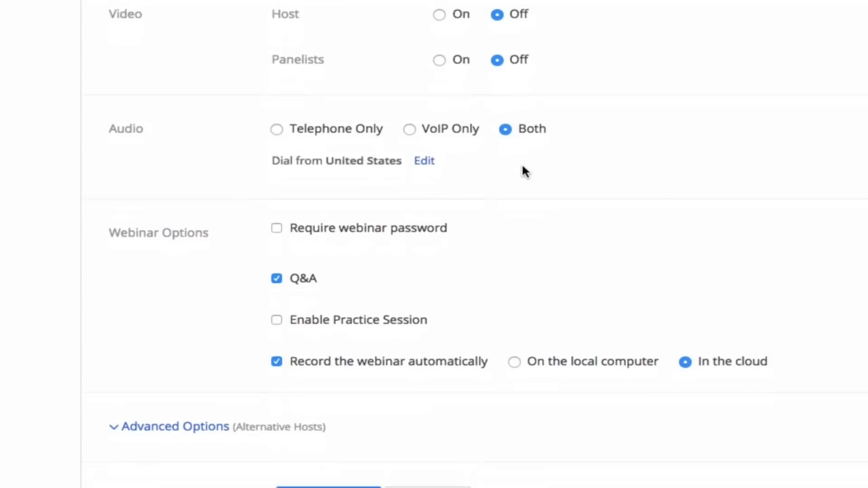
scroll("down", 3)
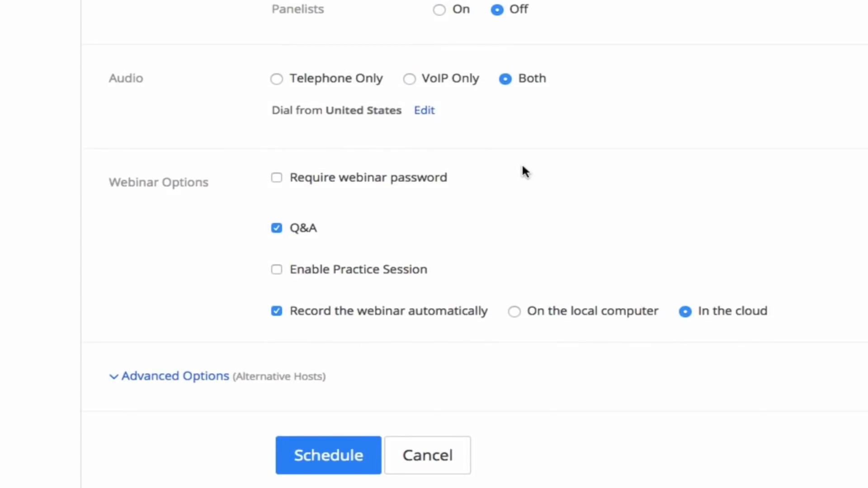
scroll("down", 3)
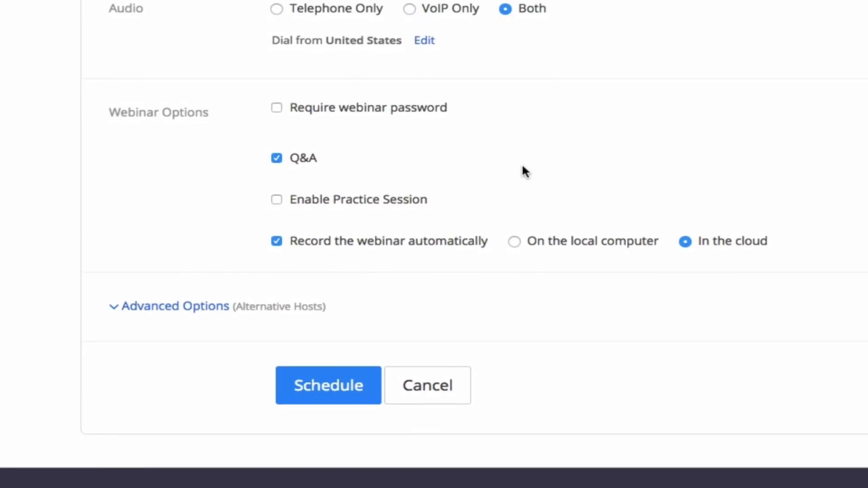
mouse_move(330, 202)
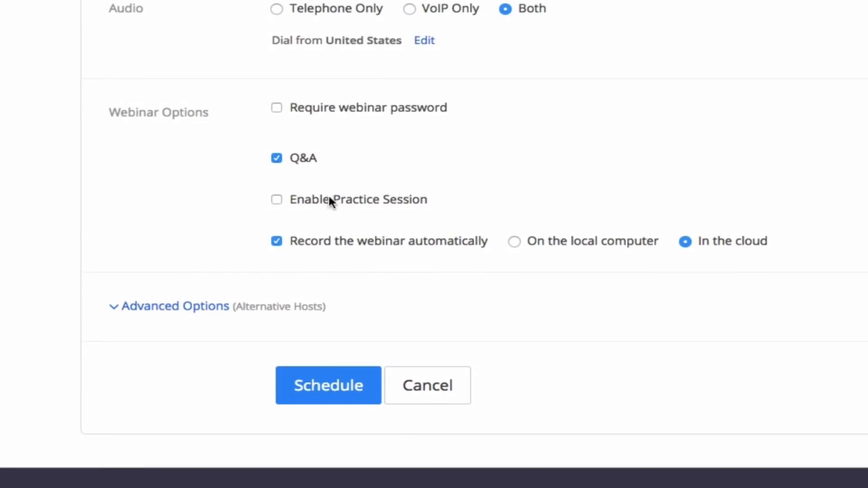
Step: Enable the practice session option under Webinar Options
left_click(276, 199)
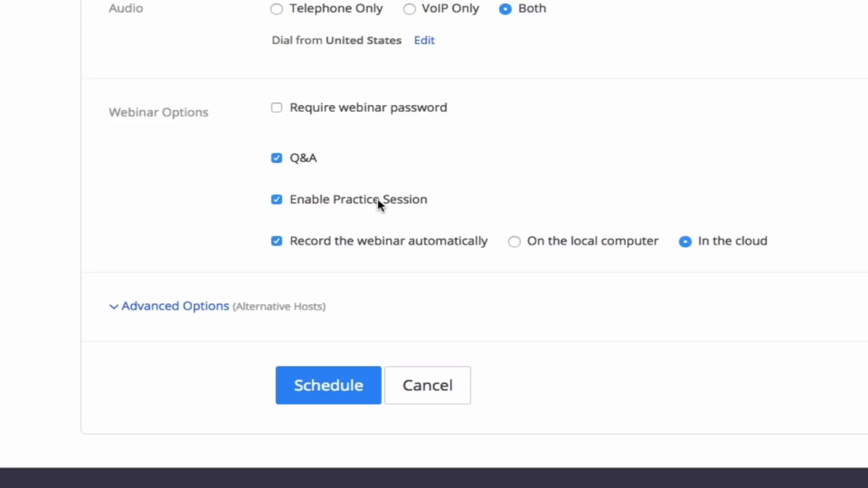
scroll("down", 3)
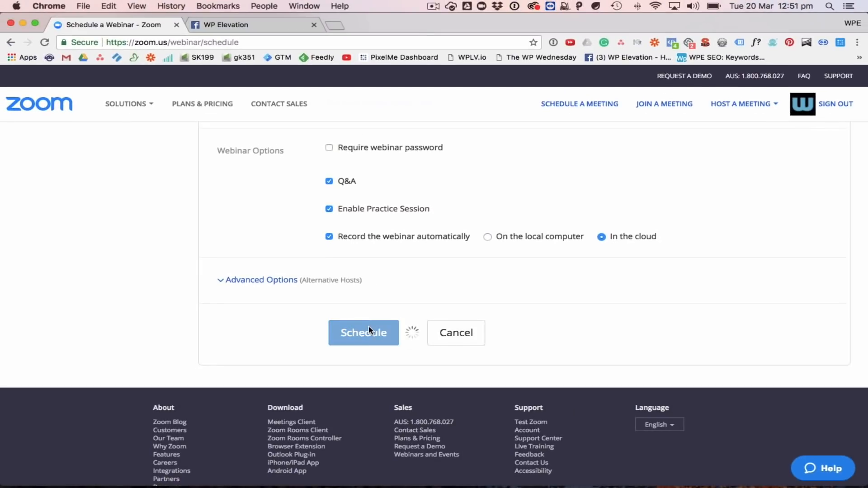
Step: Save the webinar schedule and review the Manage webinar details page
left_click(363, 332)
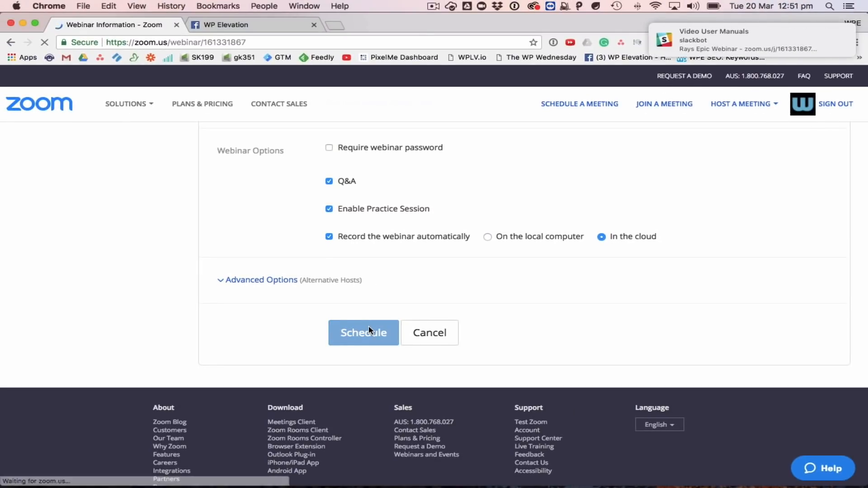
left_click(364, 332)
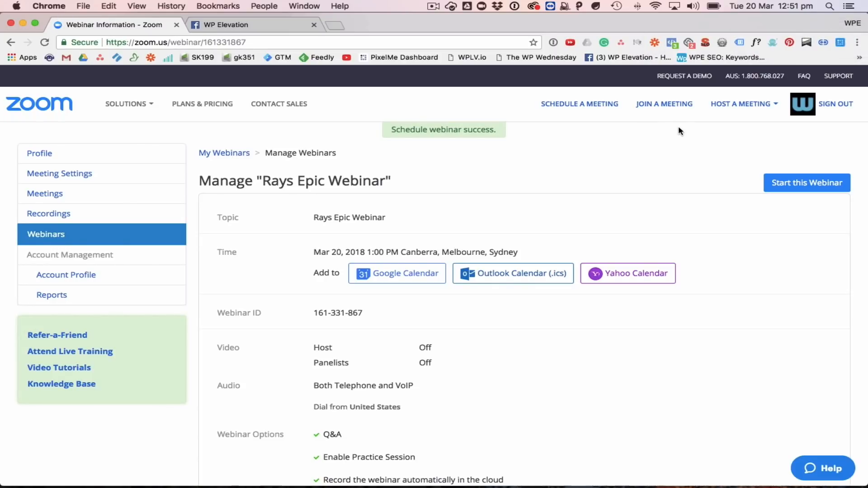
scroll("down", 3)
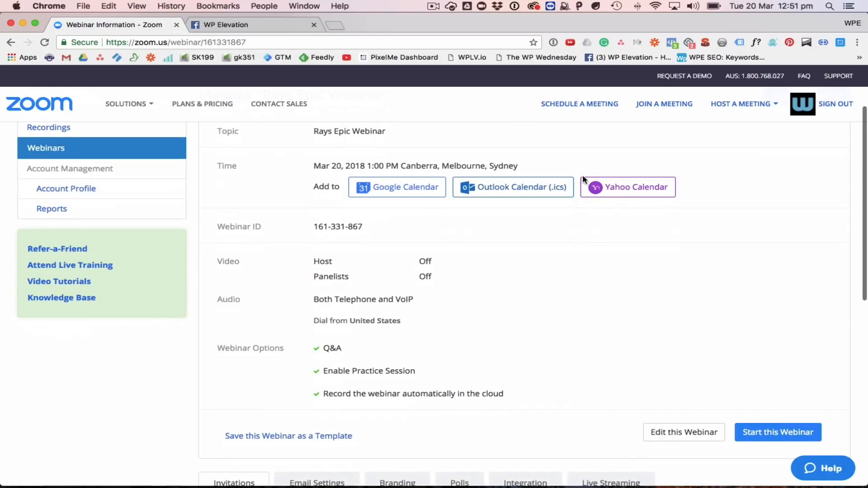
mouse_move(536, 170)
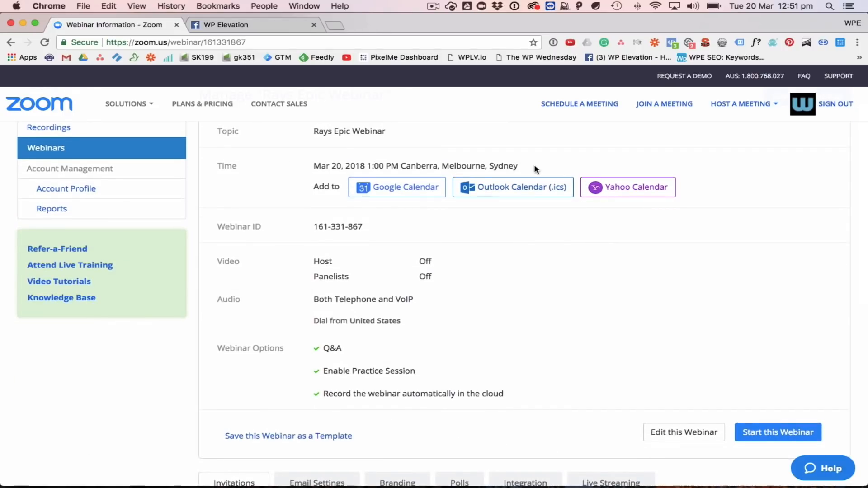
scroll("down", 3)
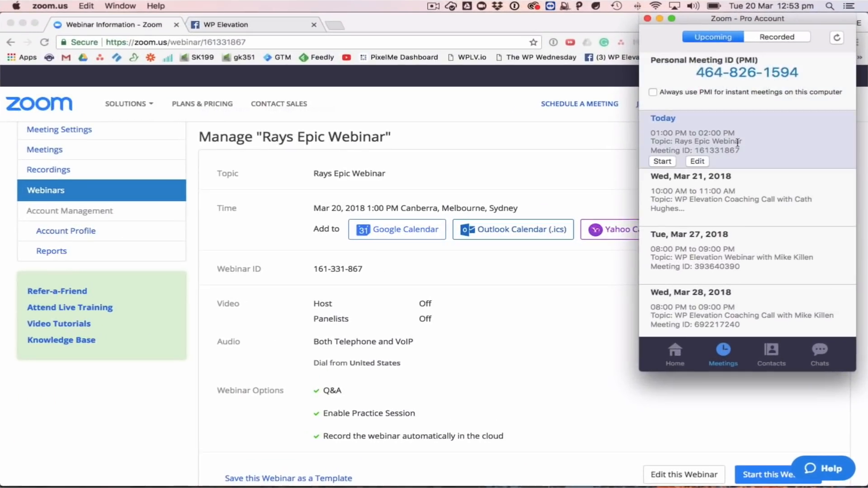
Step: Start today's Rays Epic Webinar from the desktop app's Meetings list
left_click(662, 161)
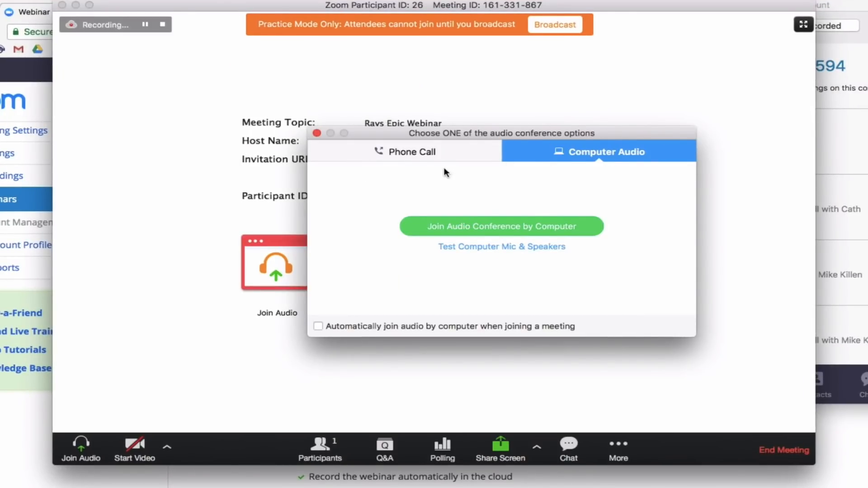
mouse_move(509, 224)
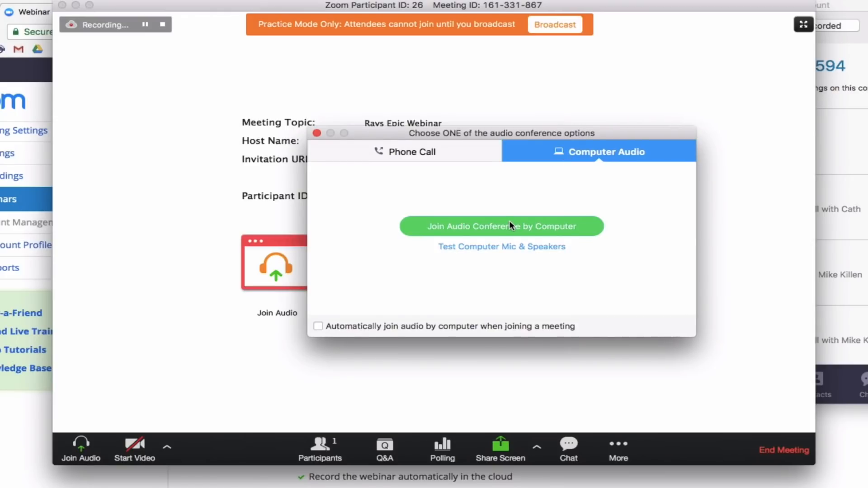
Step: Join the webinar audio through the computer
left_click(502, 226)
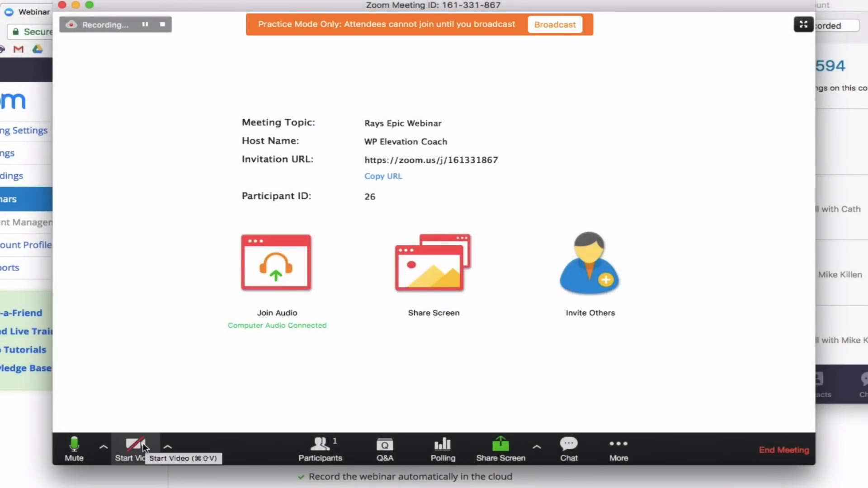
Step: Turn the host's camera on briefly, look at screen sharing, then turn the camera off
left_click(130, 447)
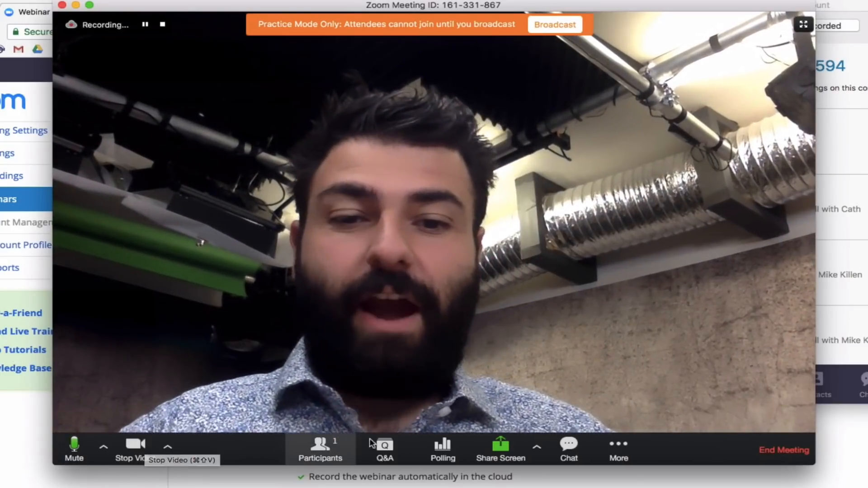
left_click(501, 447)
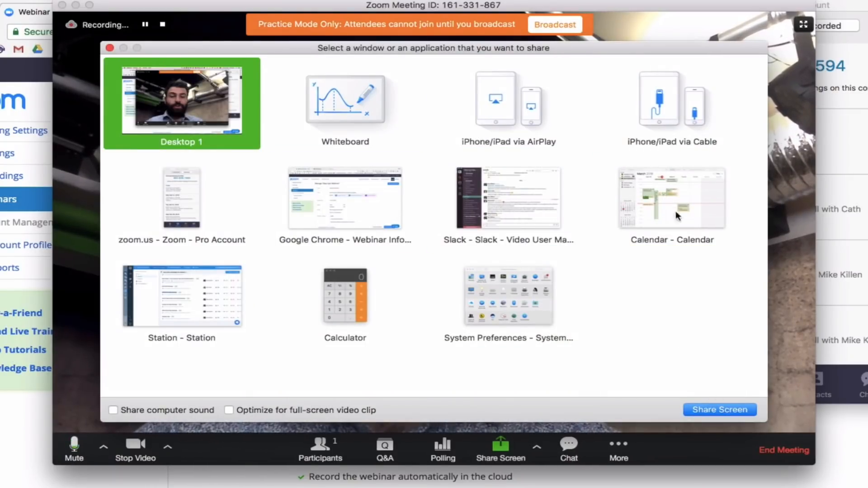
left_click(719, 409)
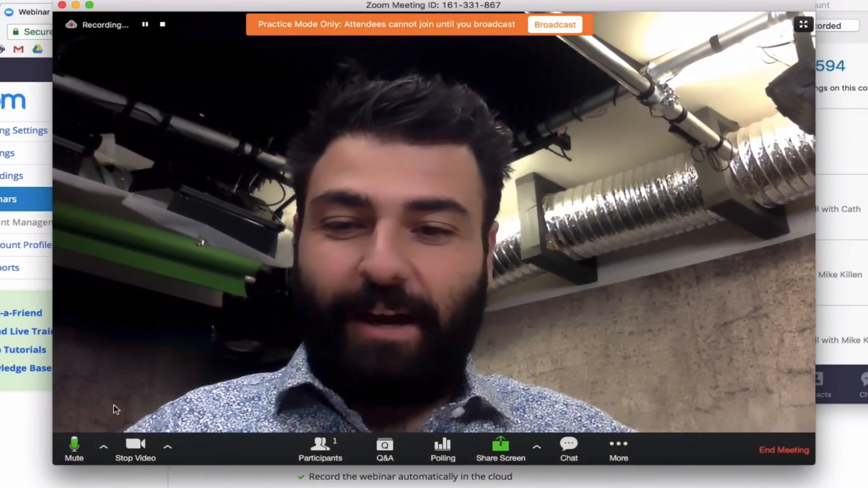
left_click(134, 445)
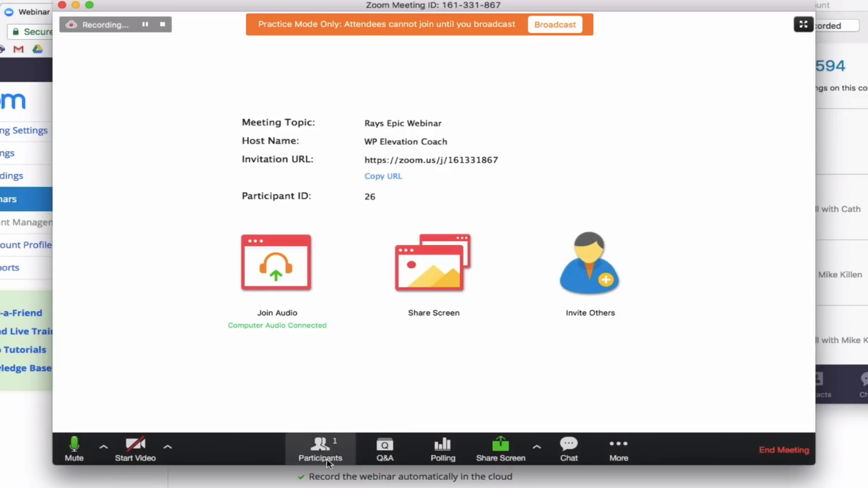
Step: Show the Participants panel listing panelists and attendees
left_click(321, 449)
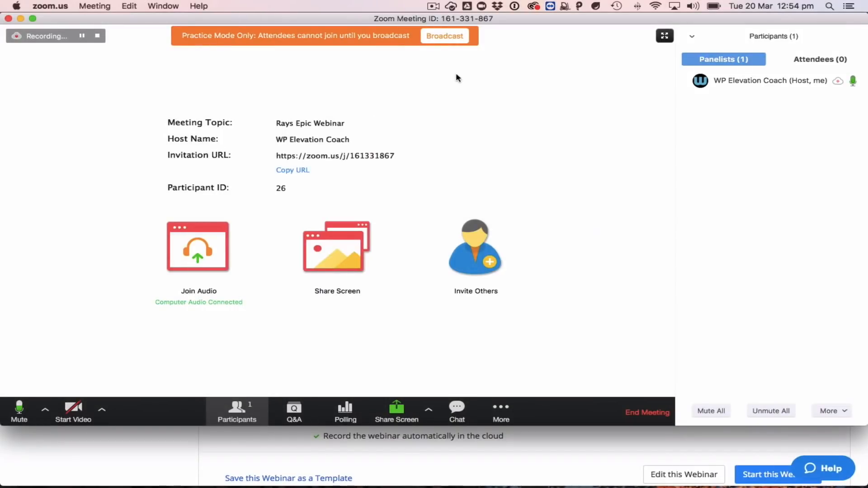
mouse_move(479, 188)
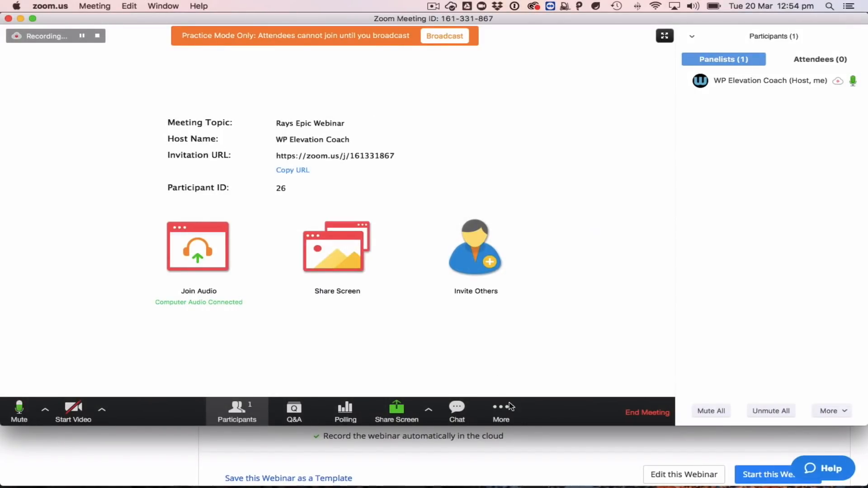
Step: Choose Live on Facebook from the More options to start streaming
left_click(500, 412)
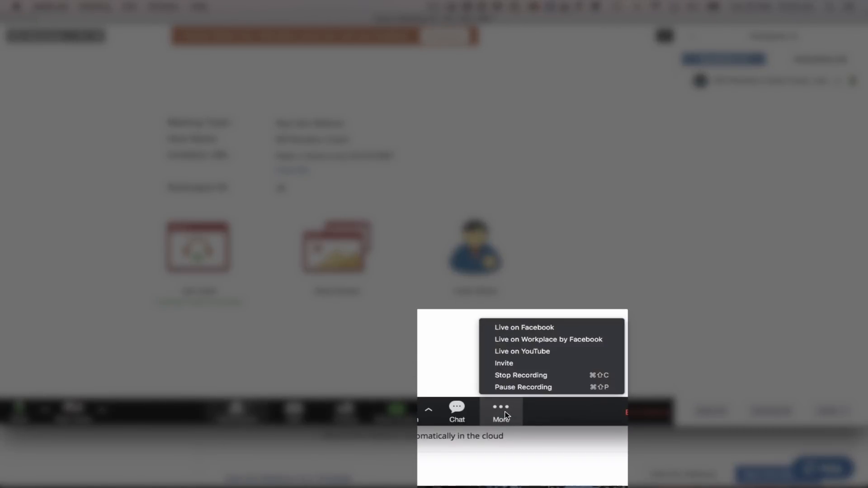
mouse_move(504, 364)
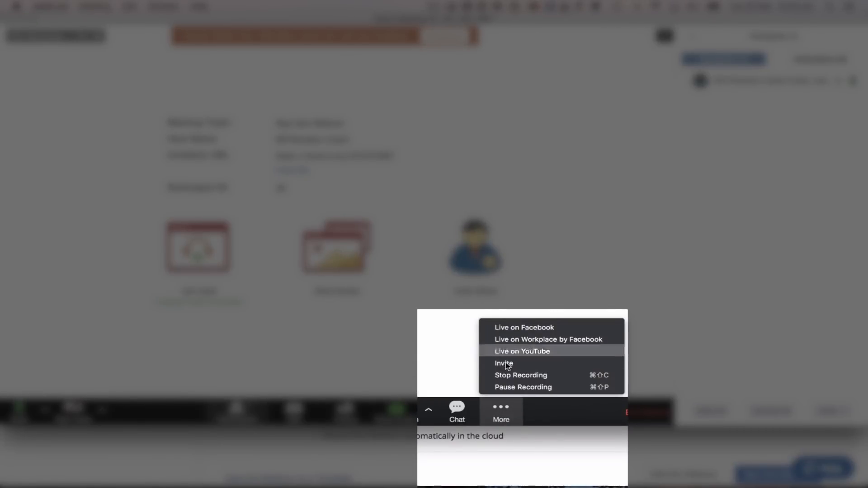
mouse_move(557, 343)
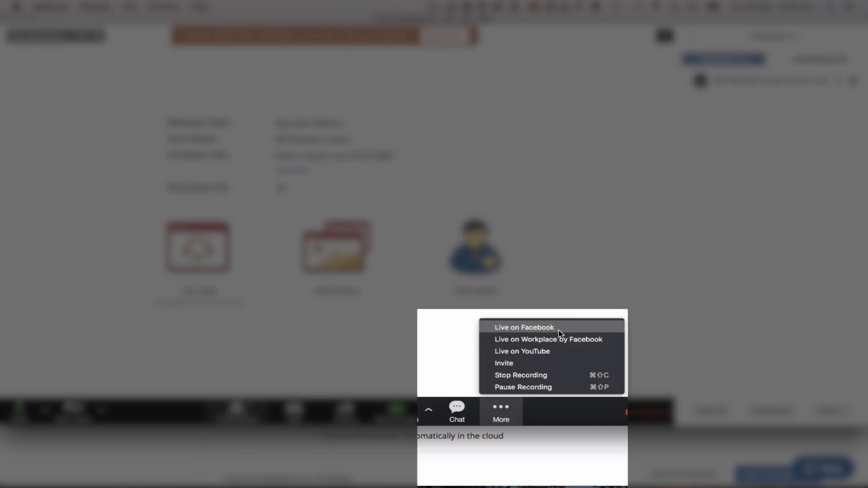
mouse_move(552, 342)
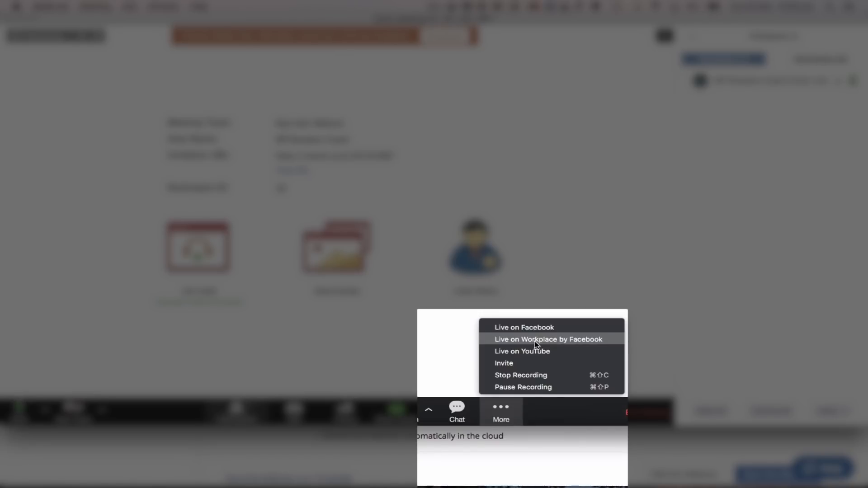
mouse_move(562, 341)
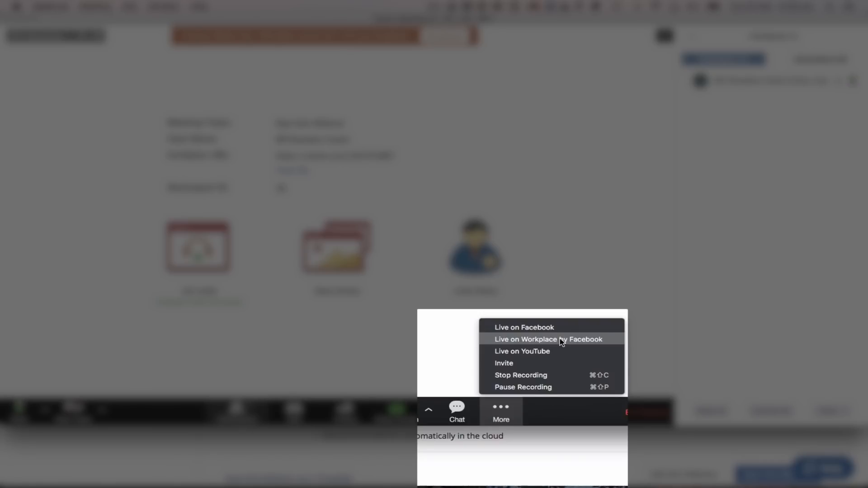
left_click(524, 327)
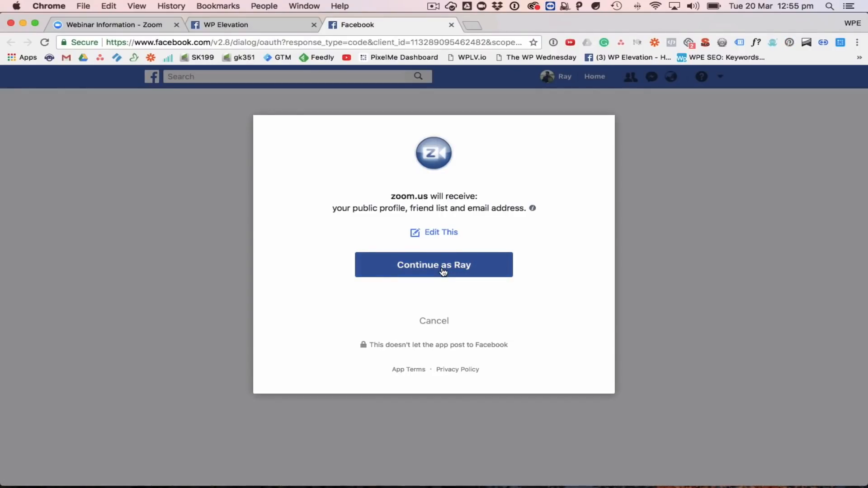
Step: Approve Zoom's Facebook profile access and allow public posting with audience kept Public
left_click(434, 264)
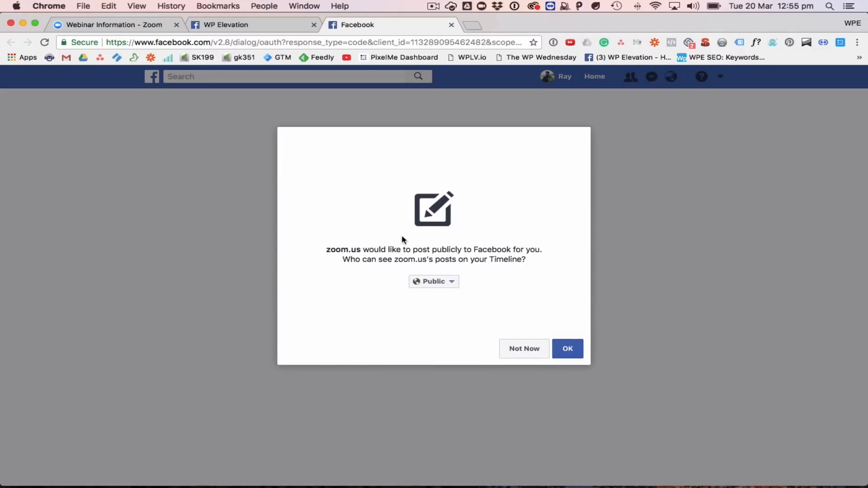
mouse_move(448, 289)
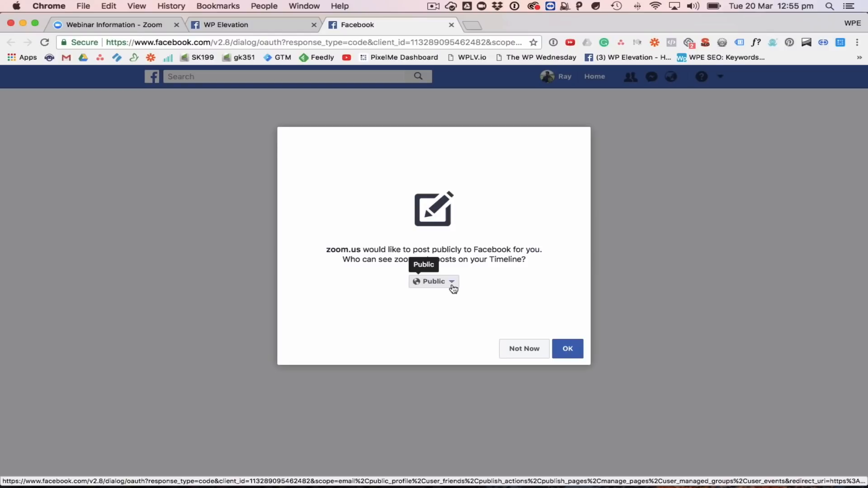
left_click(451, 282)
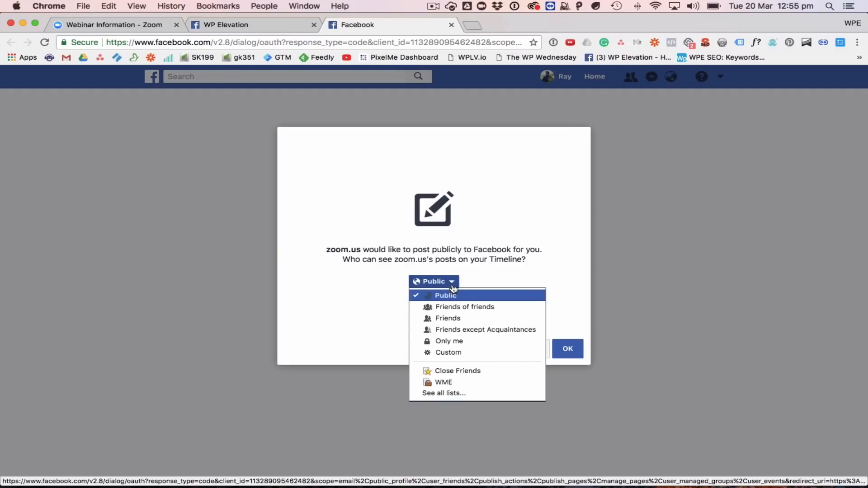
left_click(445, 295)
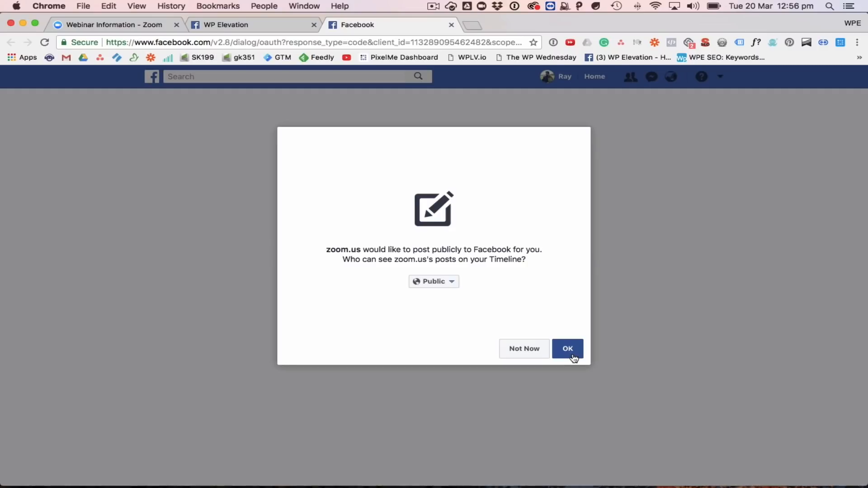
left_click(567, 349)
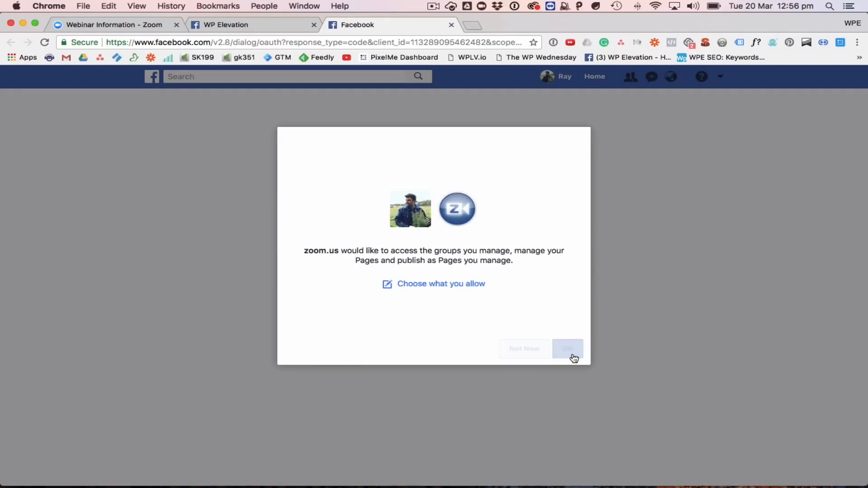
Step: Grant Zoom group and Page access and try the Page posting destination
left_click(567, 349)
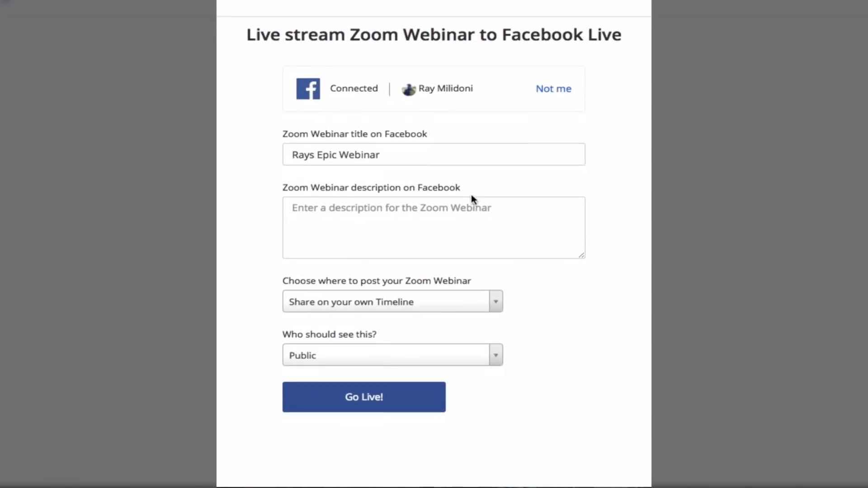
mouse_move(376, 338)
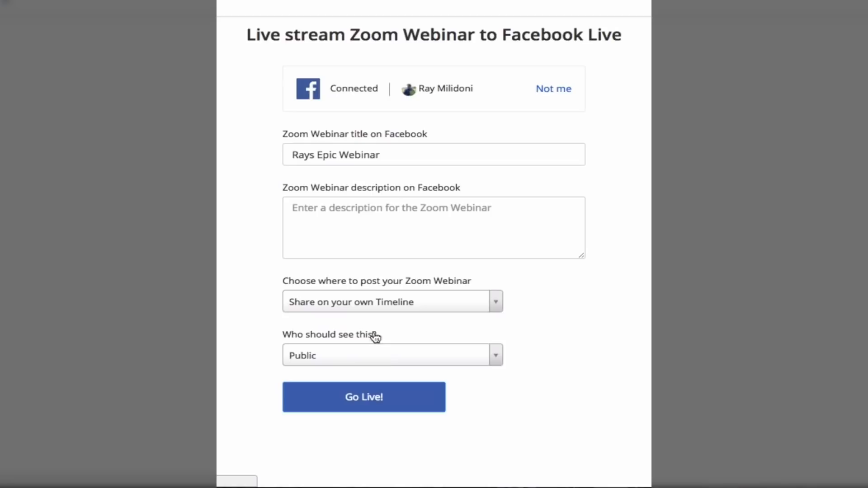
left_click(391, 302)
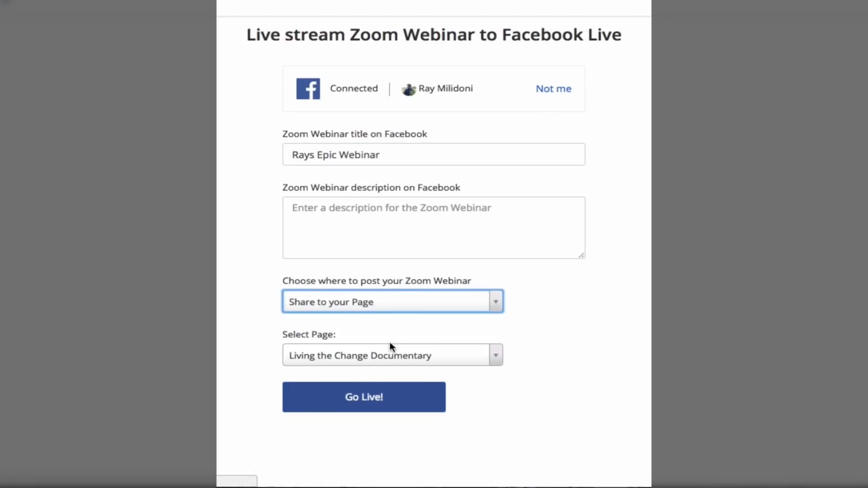
scroll("down", 3)
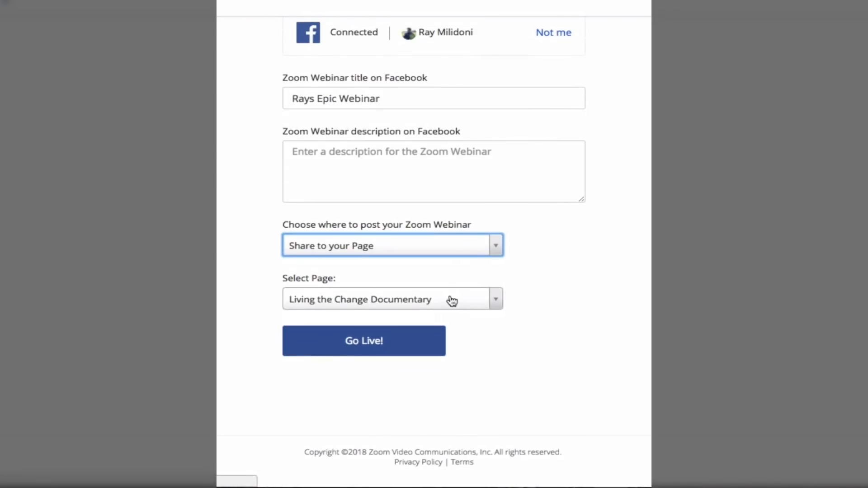
left_click(392, 299)
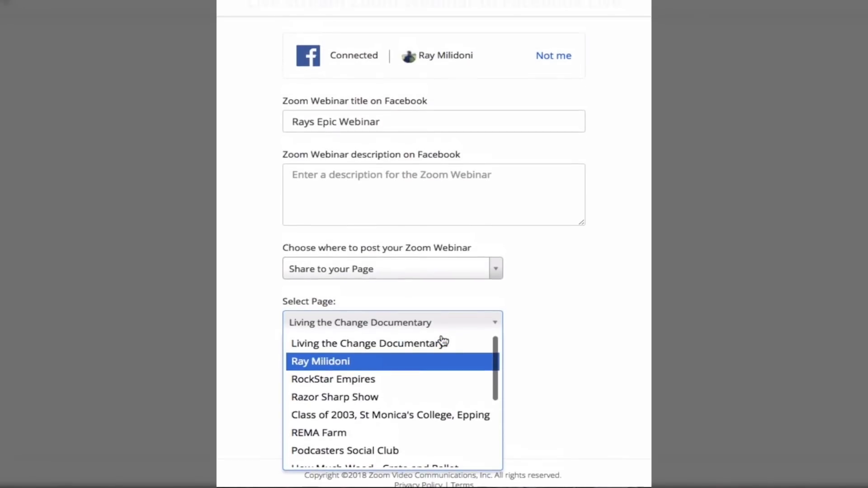
mouse_move(425, 370)
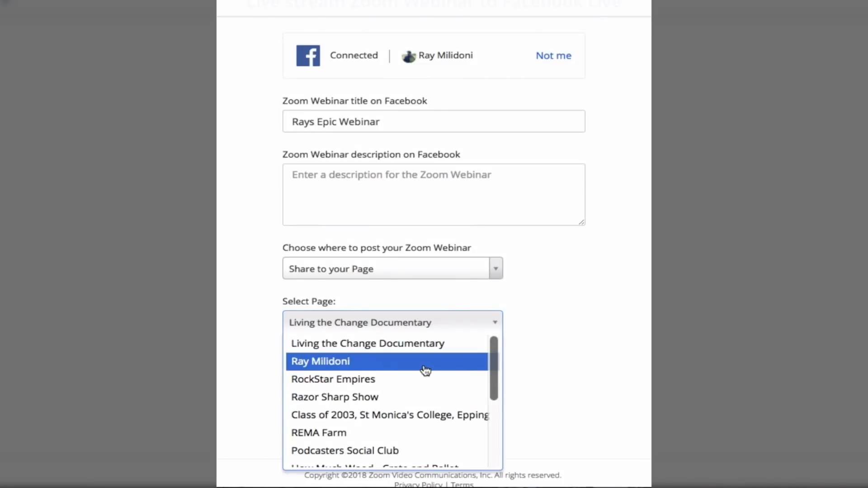
scroll("down", 3)
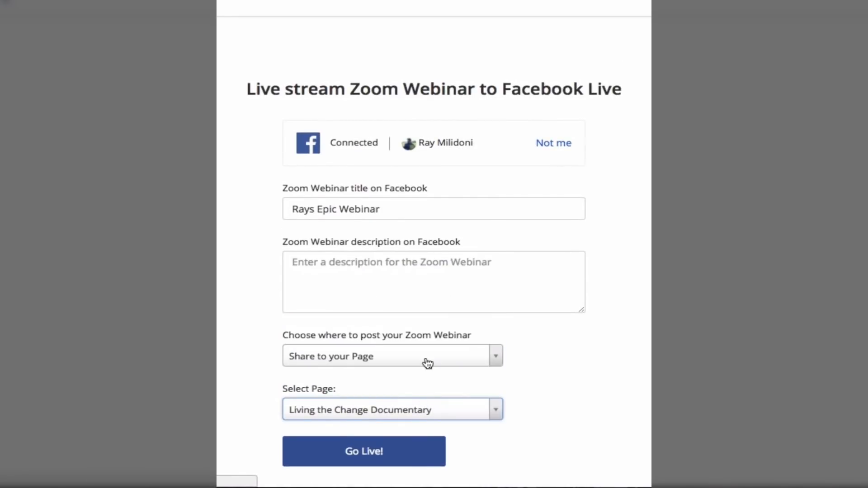
Step: Try the group destination, then choose Share on your own Timeline with Public
left_click(393, 356)
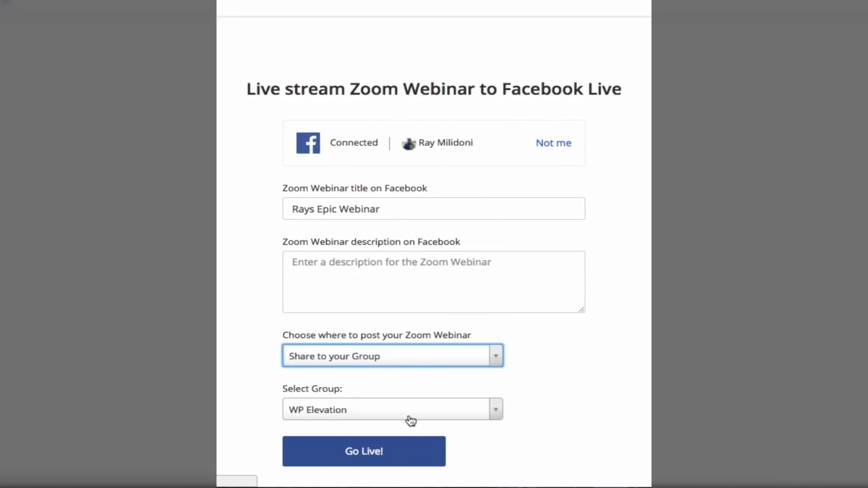
left_click(392, 410)
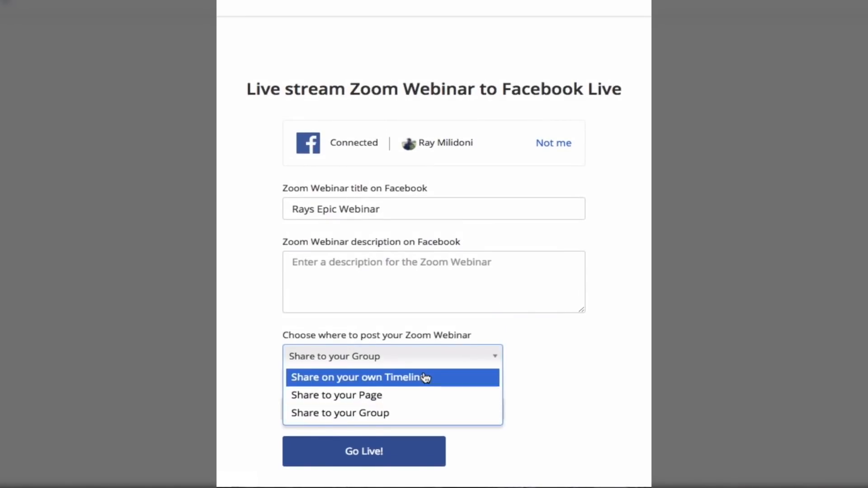
left_click(359, 377)
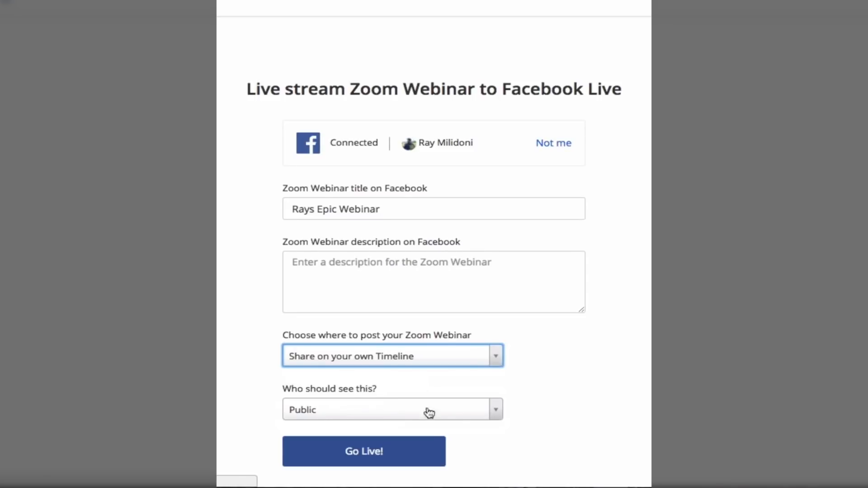
scroll("down", 3)
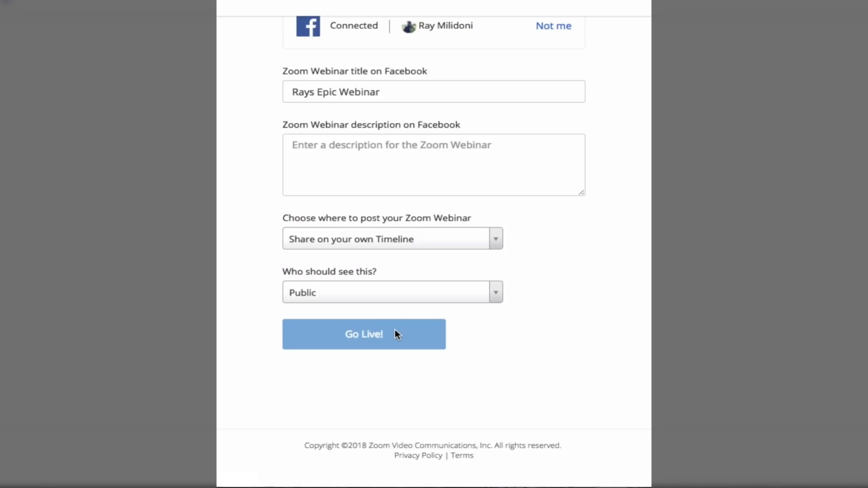
Step: Go live, confirm 'Rays Epic Webinar' is streaming on the Facebook timeline, then return to Zoom via the Dock
left_click(364, 334)
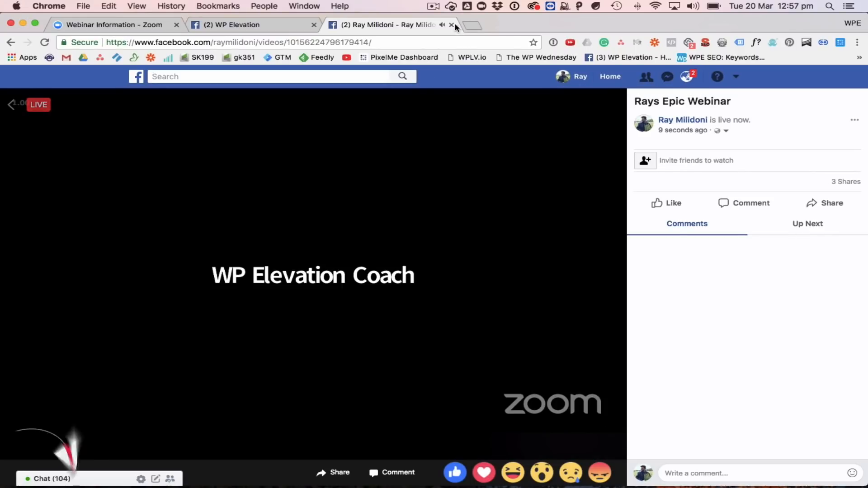
left_click(452, 26)
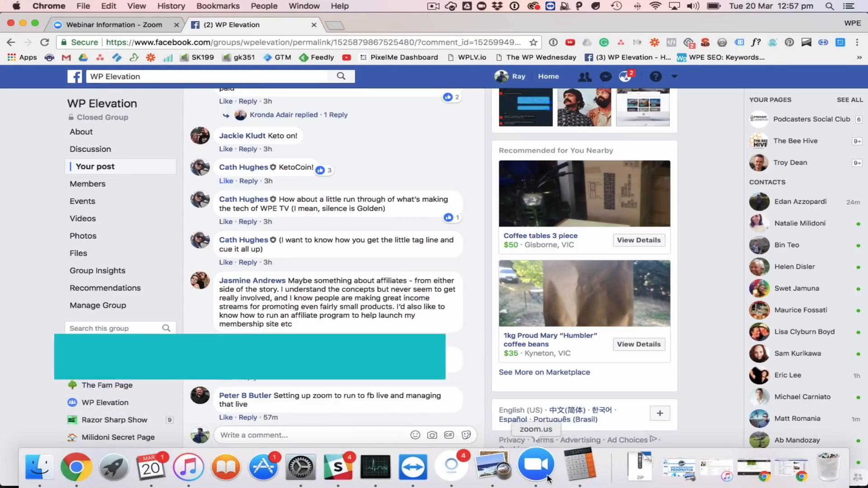
left_click(537, 468)
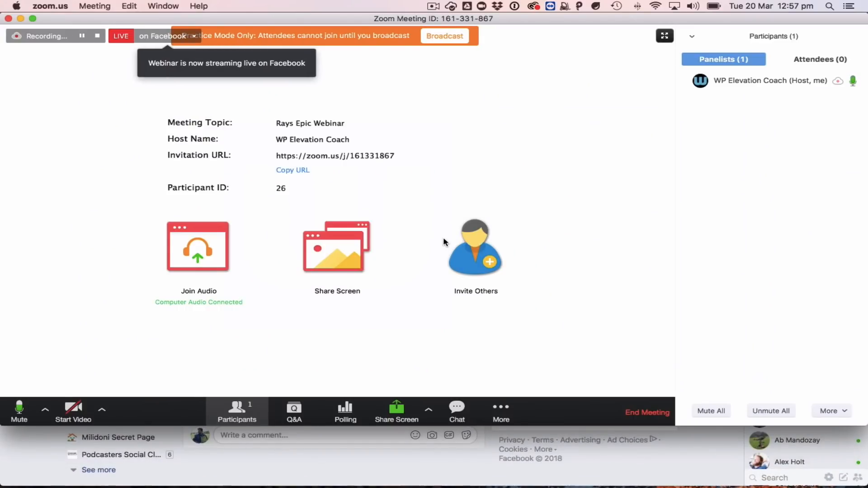